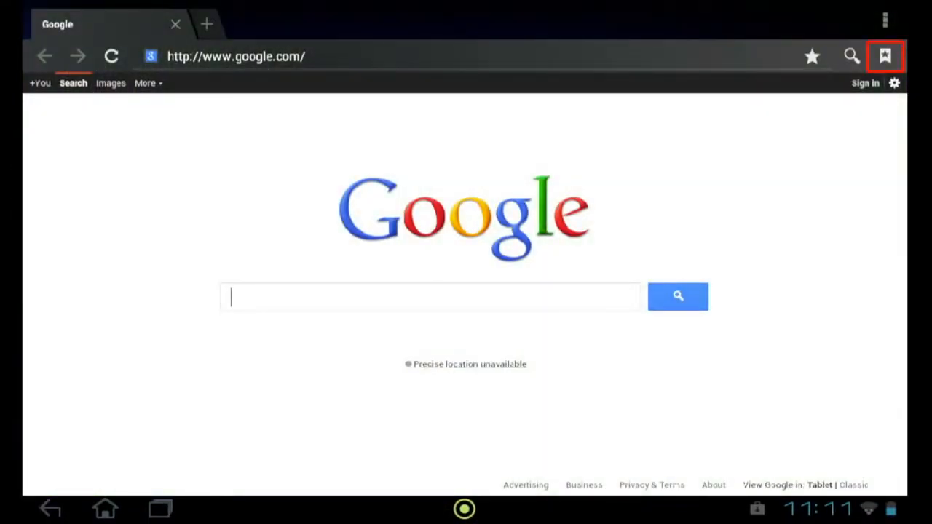
# Show the saved bookmarks list with Google, Yahoo!, Wikipedia and Amazon
pyautogui.click(886, 55)
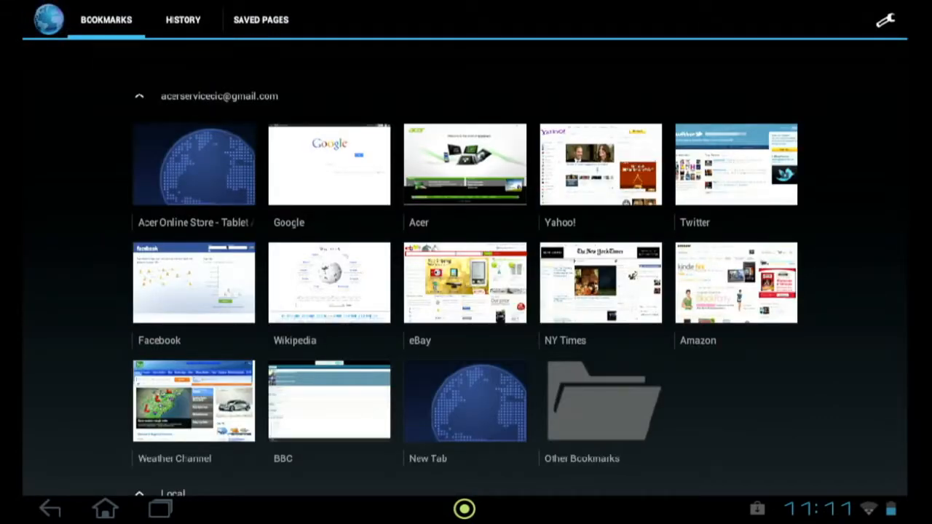
# Remove the Acer bookmark via its long-press Delete bookmark option
pyautogui.click(464, 163)
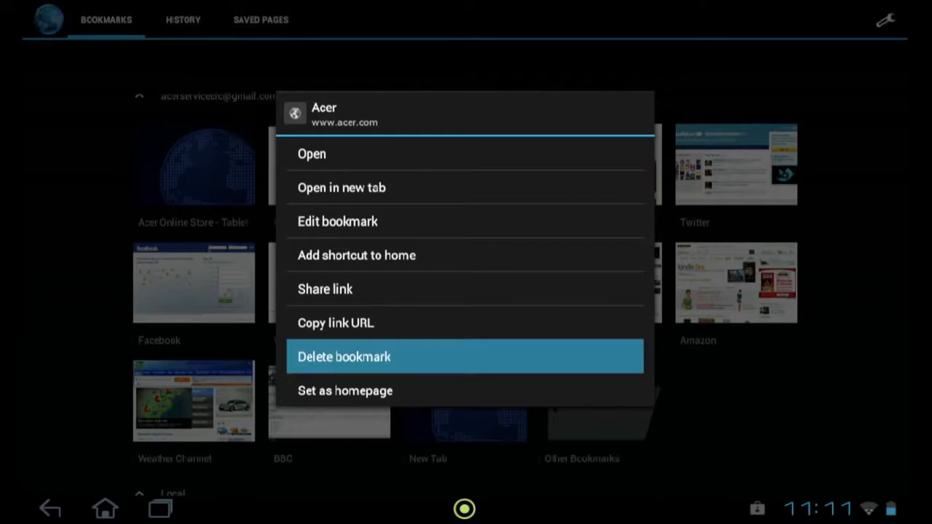
pyautogui.click(343, 355)
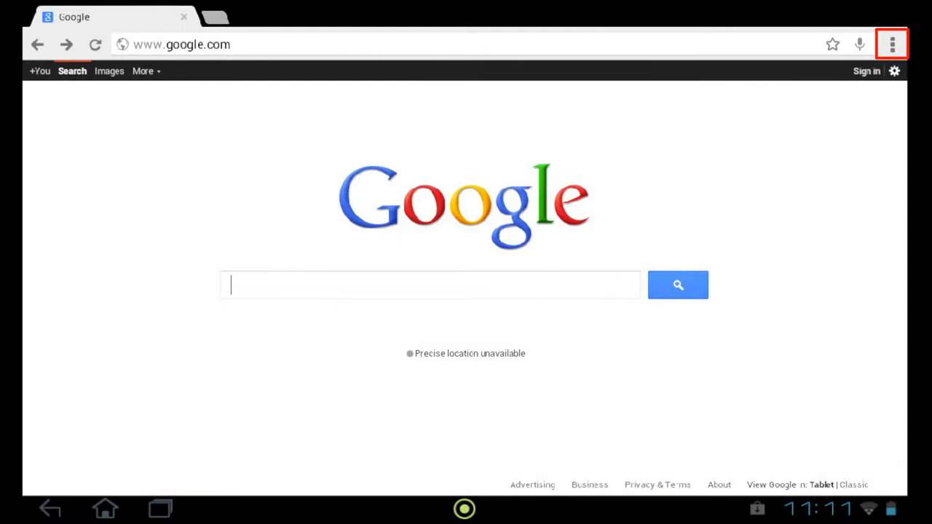
# Delete the Home | Acer bookmark from Mobile Bookmarks, keeping only Acer Support
pyautogui.click(892, 44)
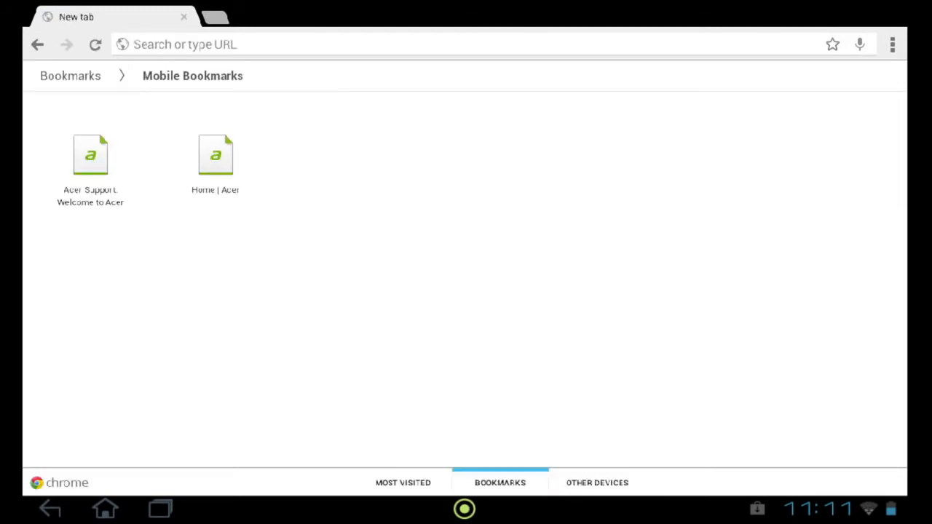
pyautogui.click(215, 153)
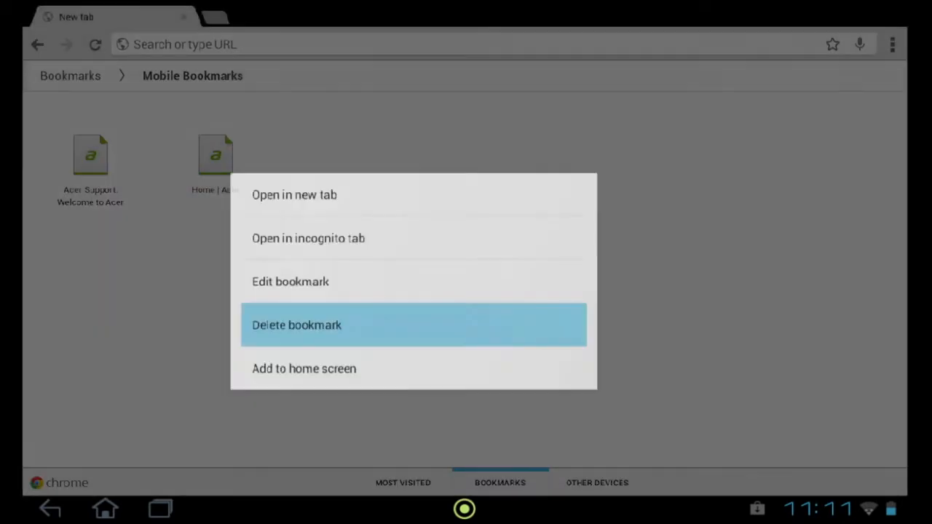
pyautogui.click(297, 325)
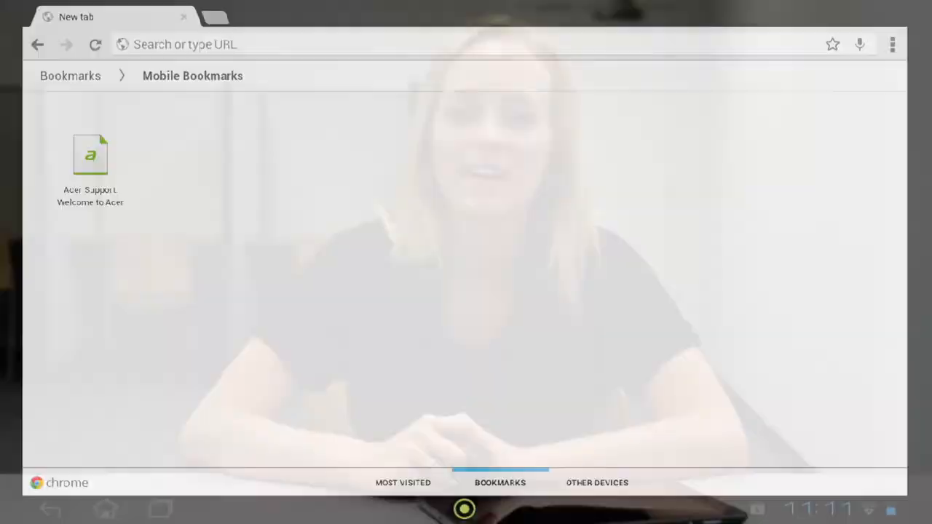